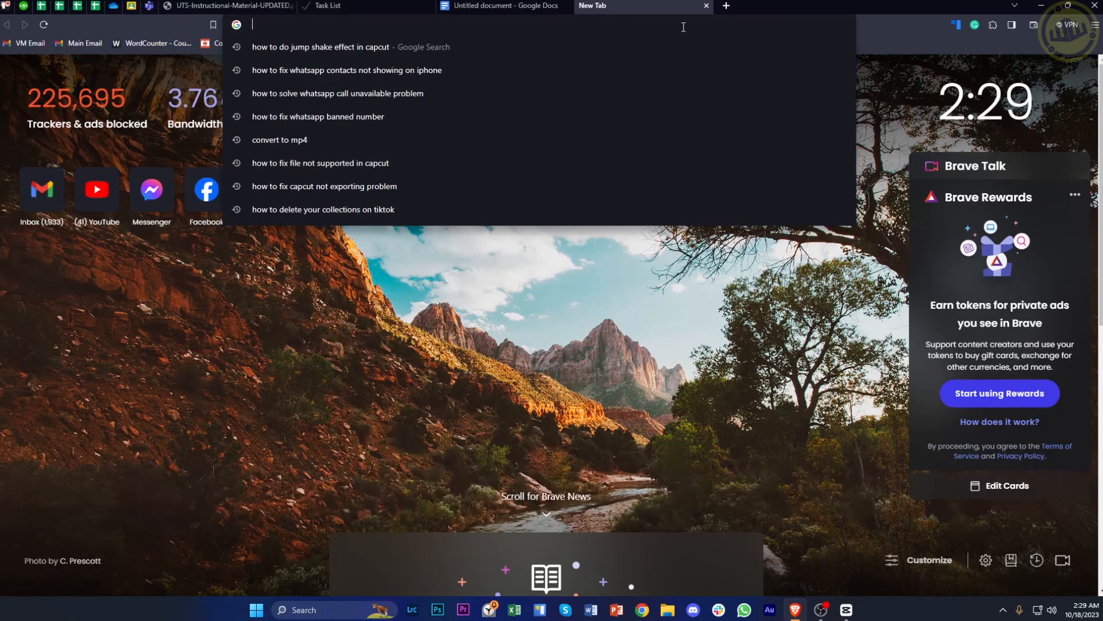
# Run a Google search for "whatsapp" from the Brave address bar
pyautogui.write('what')
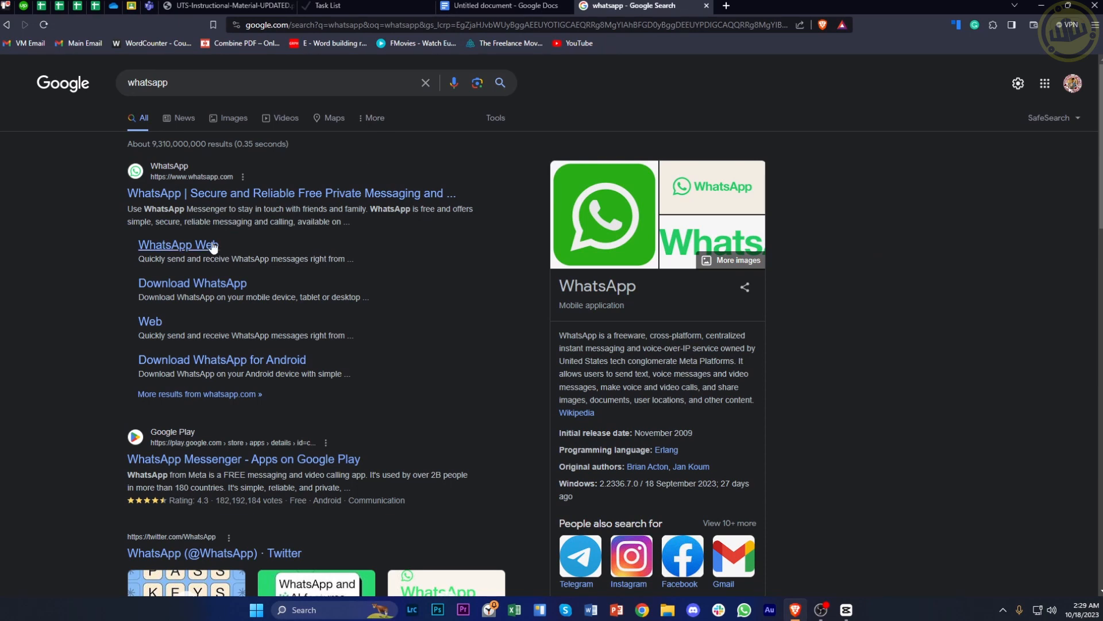
# Go to web.whatsapp.com from the results and wait on the Logging Out screen
pyautogui.click(178, 244)
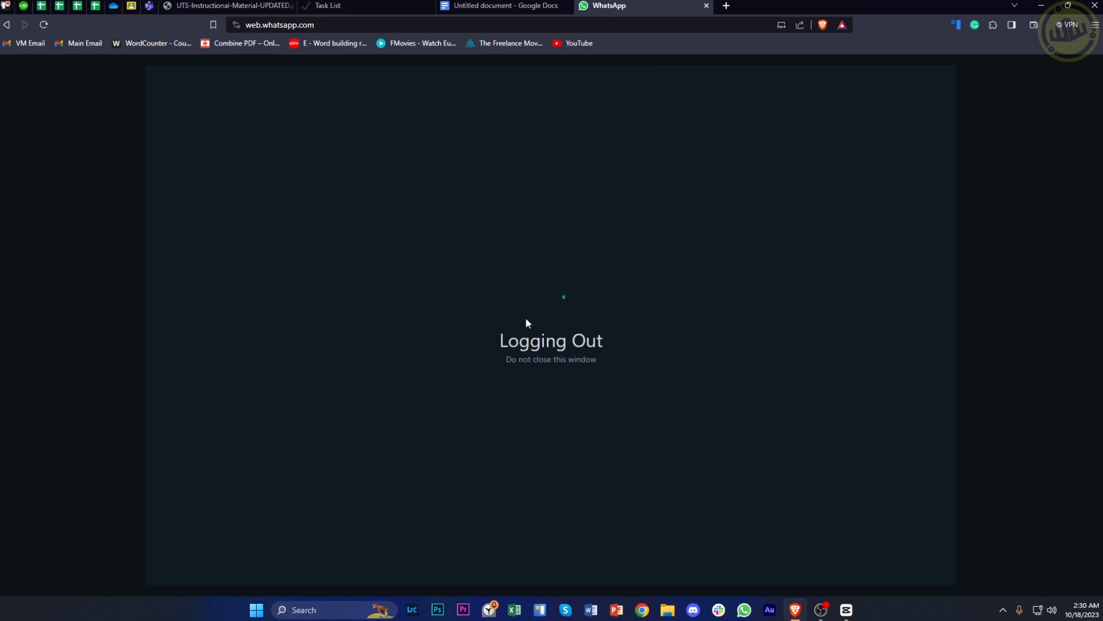
pyautogui.moveTo(517, 321)
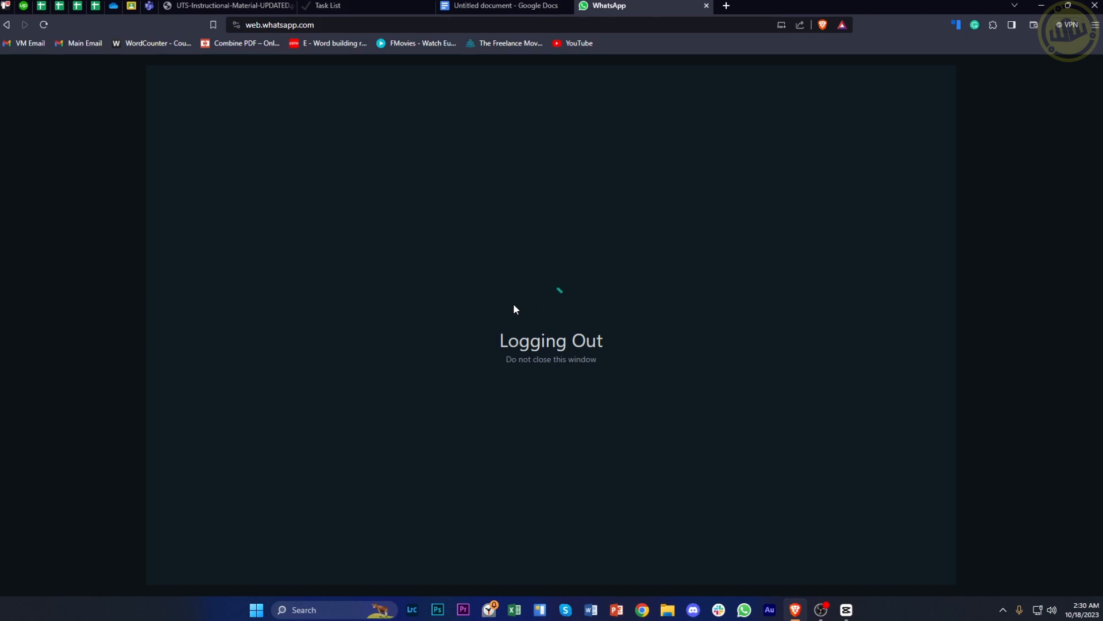
pyautogui.moveTo(741, 537)
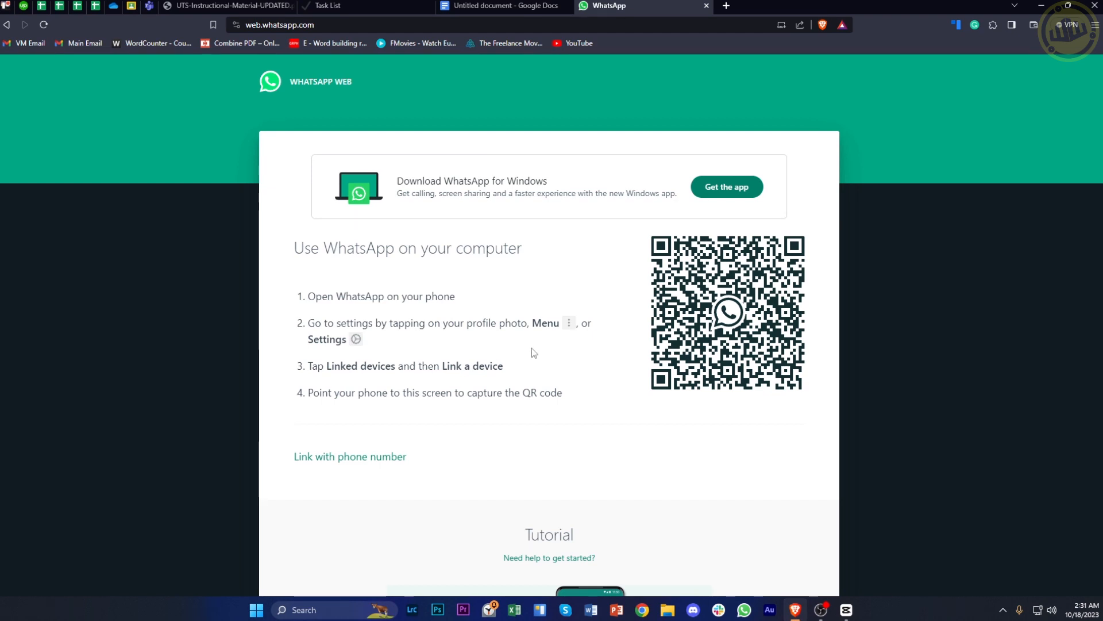
pyautogui.moveTo(613, 273)
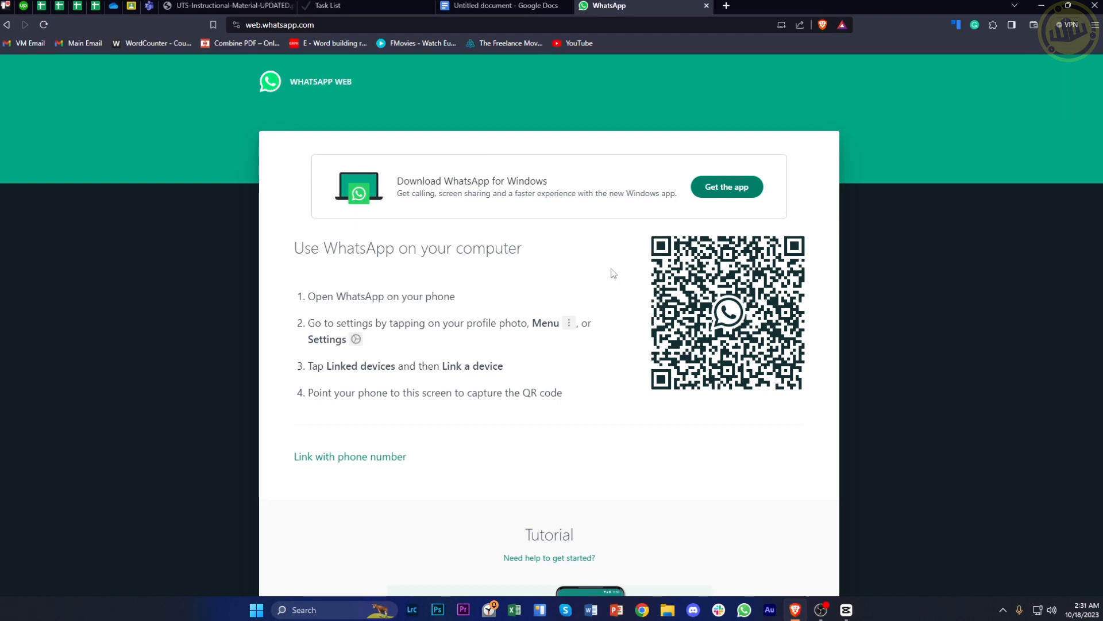
pyautogui.moveTo(769, 314)
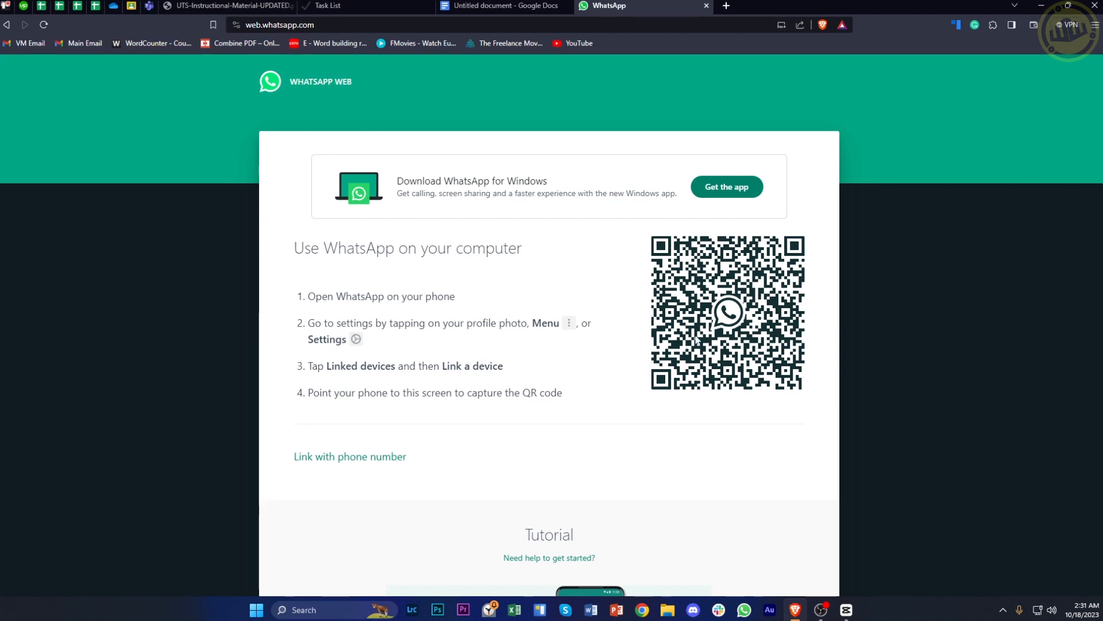
pyautogui.moveTo(855, 521)
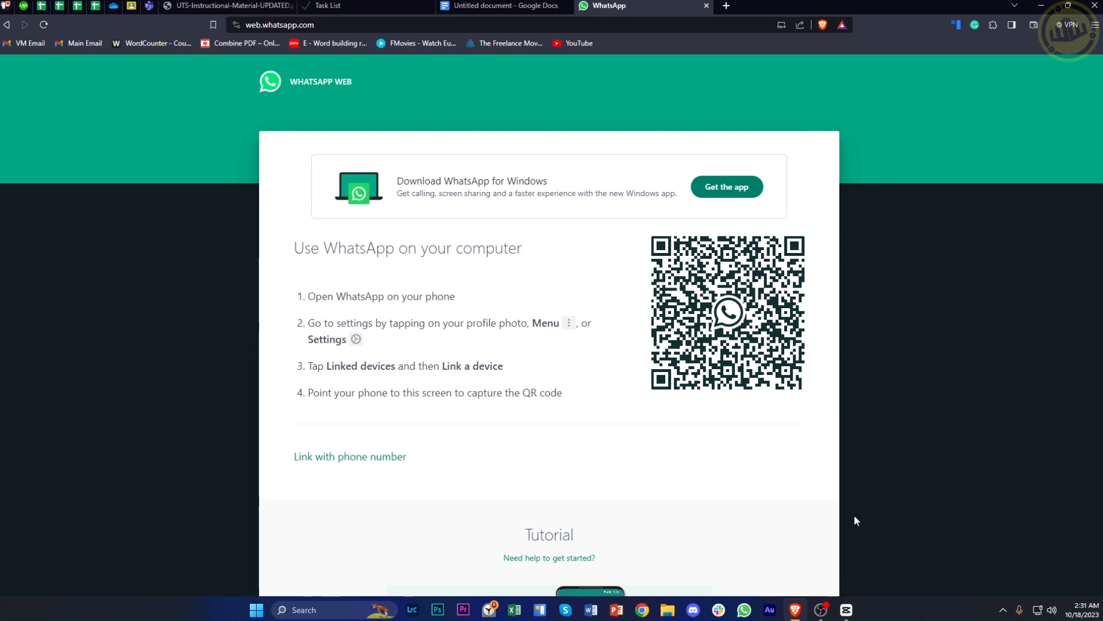